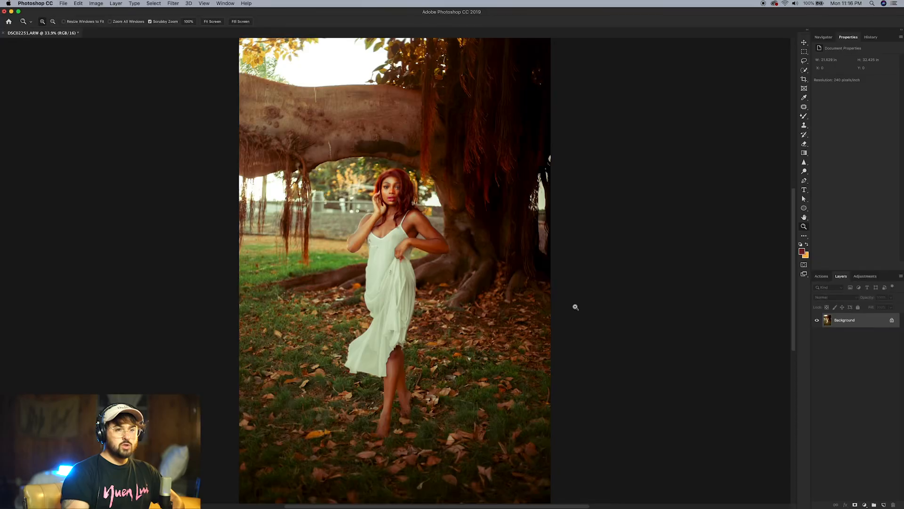
{"action": "mouse_move", "coordinate": [631, 267]}
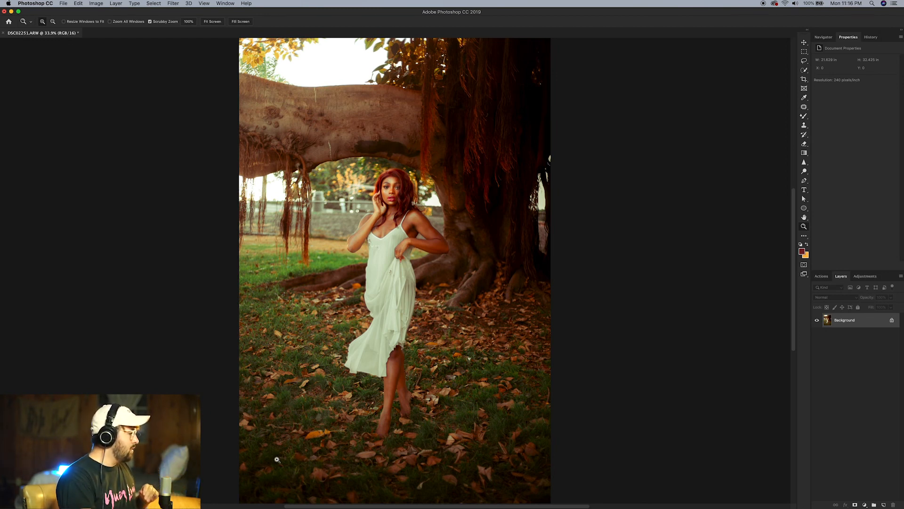
{"action": "mouse_move", "coordinate": [504, 245]}
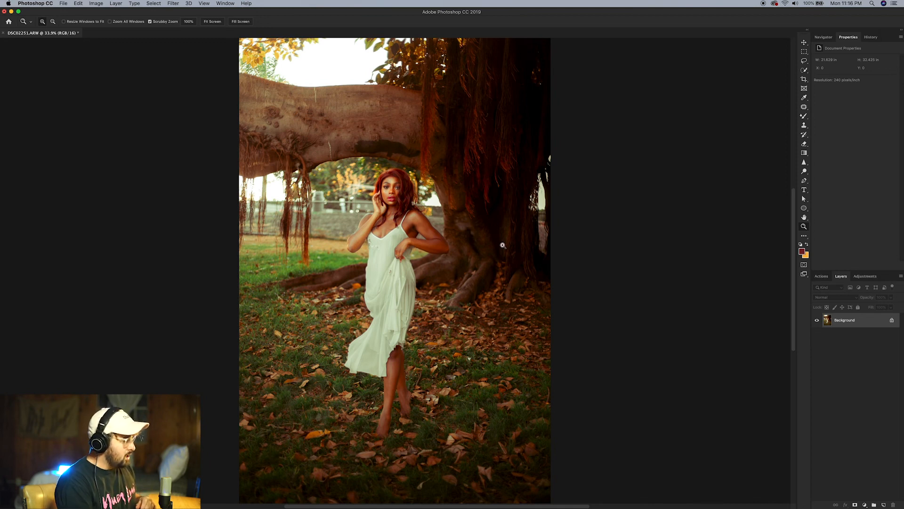
{"action": "mouse_move", "coordinate": [460, 130]}
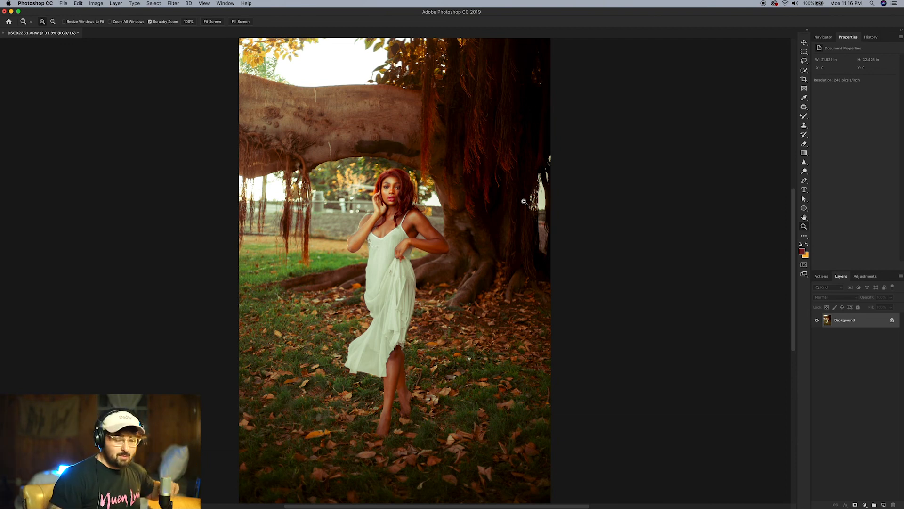
{"action": "mouse_move", "coordinate": [570, 269]}
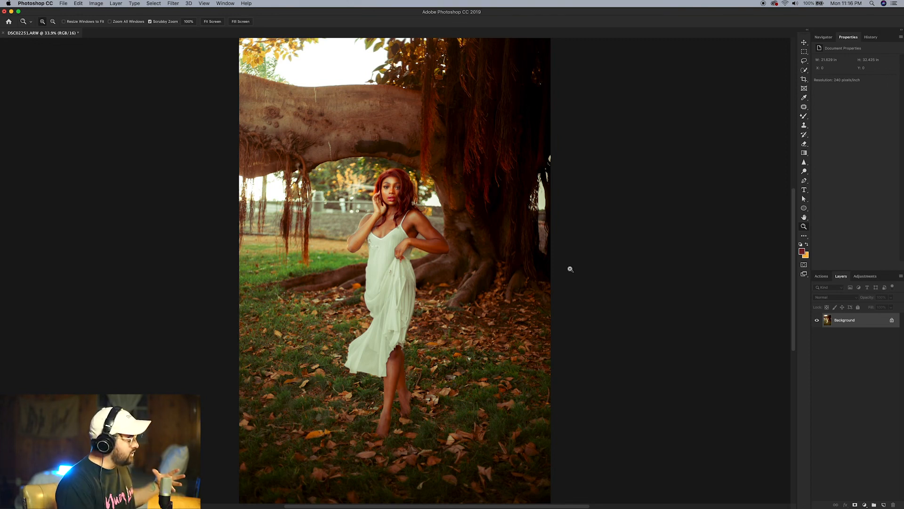
{"action": "mouse_move", "coordinate": [530, 246]}
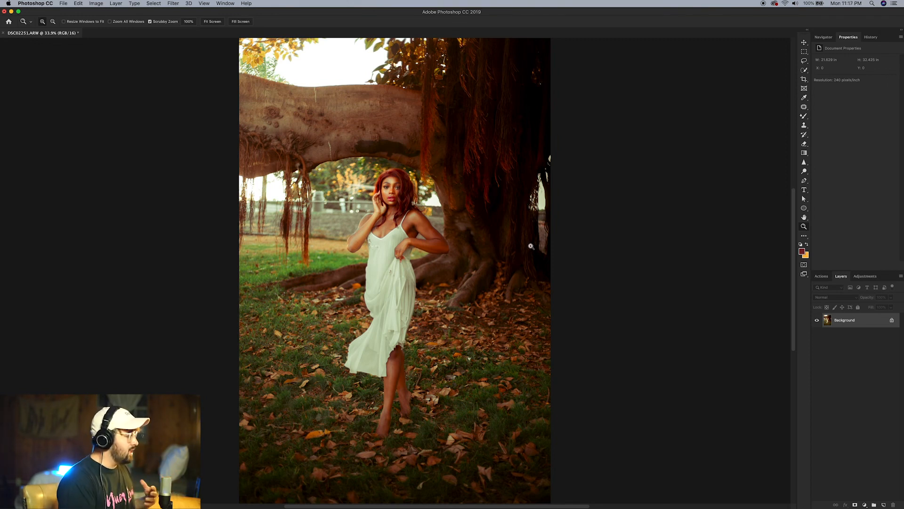
{"action": "mouse_move", "coordinate": [325, 132]}
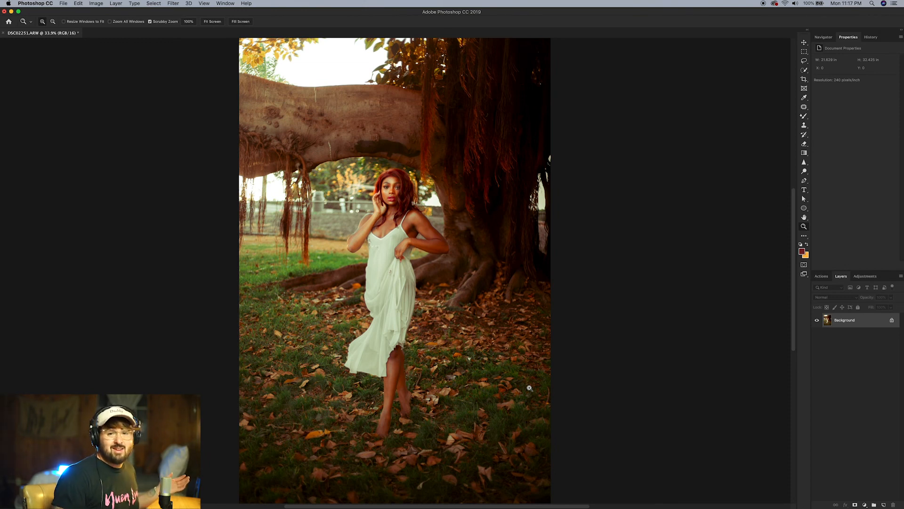
{"action": "mouse_move", "coordinate": [574, 452]}
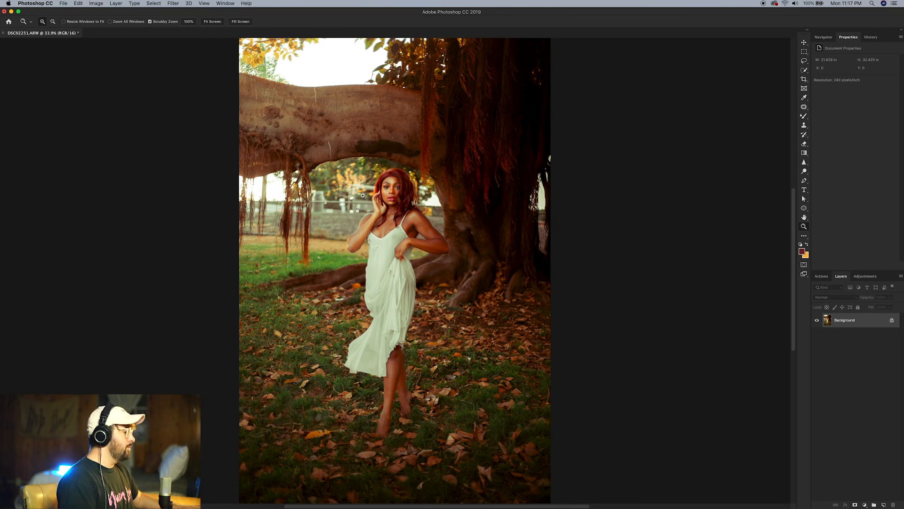
{"action": "mouse_move", "coordinate": [378, 194]}
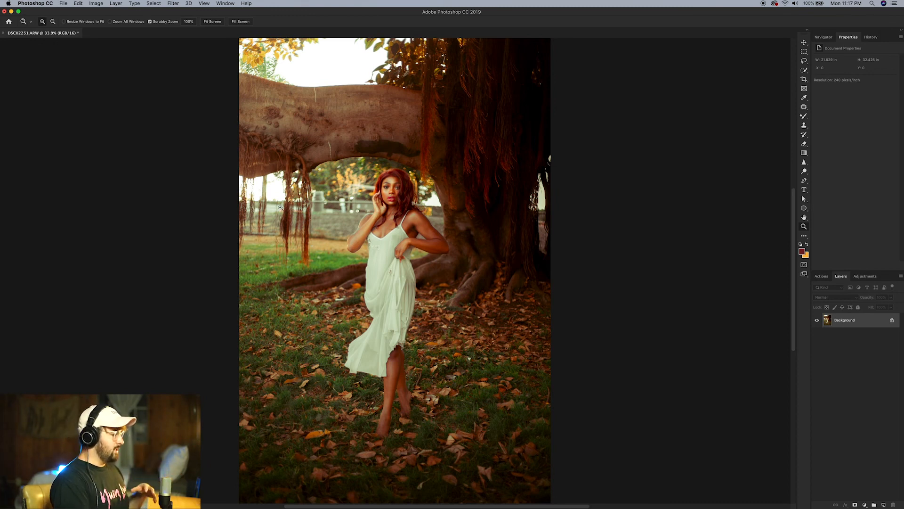
{"action": "mouse_move", "coordinate": [433, 203]}
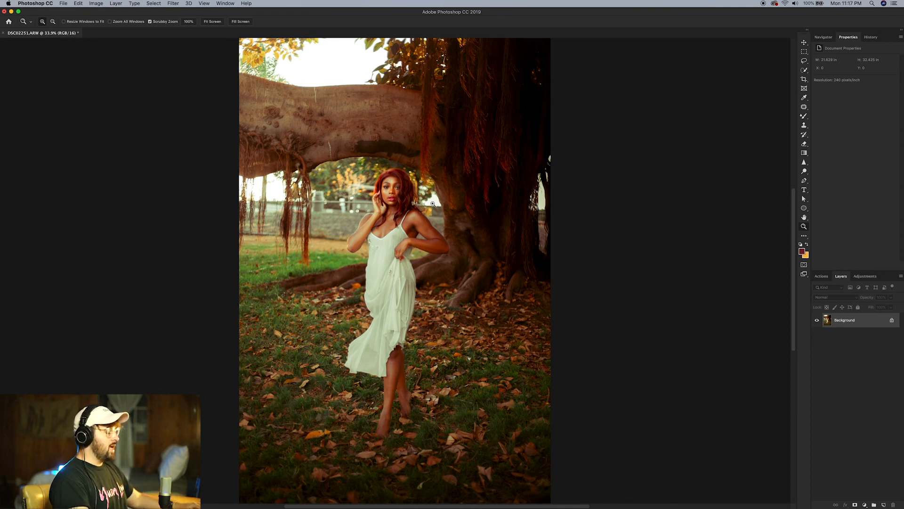
{"action": "mouse_move", "coordinate": [827, 241]}
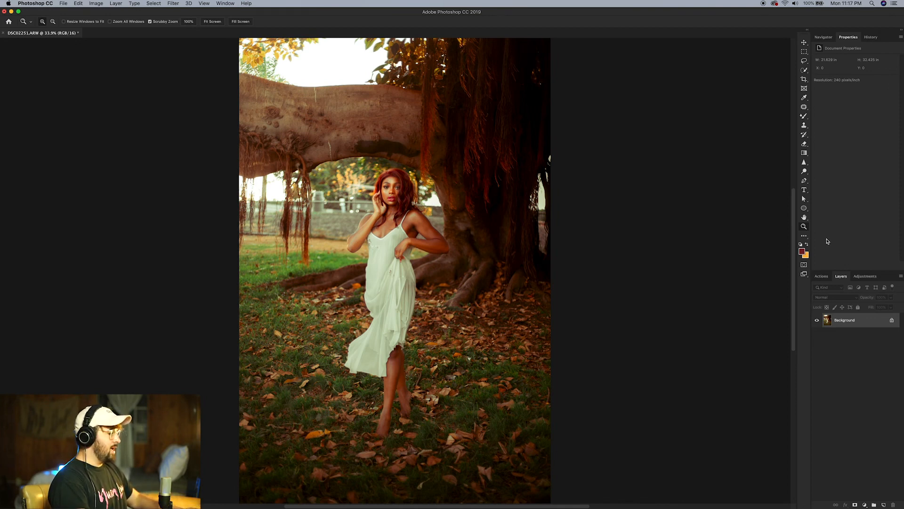
{"action": "mouse_move", "coordinate": [875, 349]}
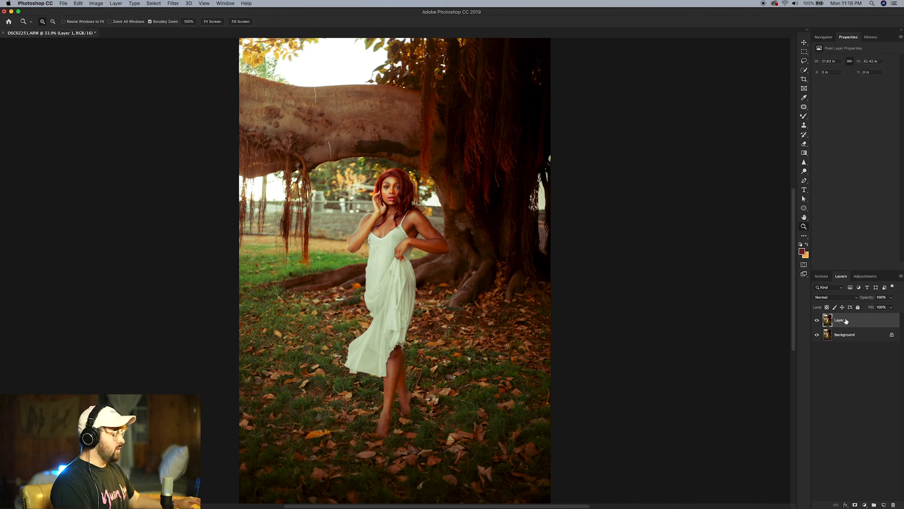
{"action": "mouse_move", "coordinate": [842, 320]}
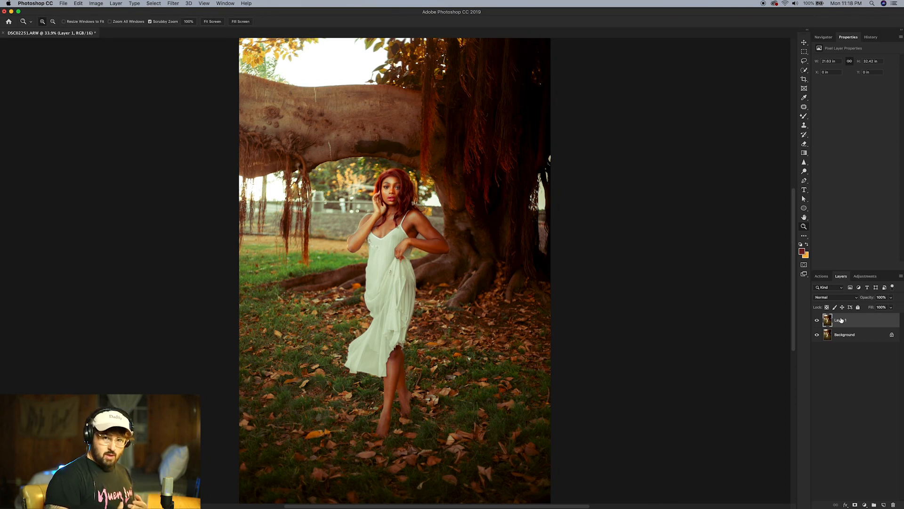
{"action": "mouse_move", "coordinate": [501, 227]}
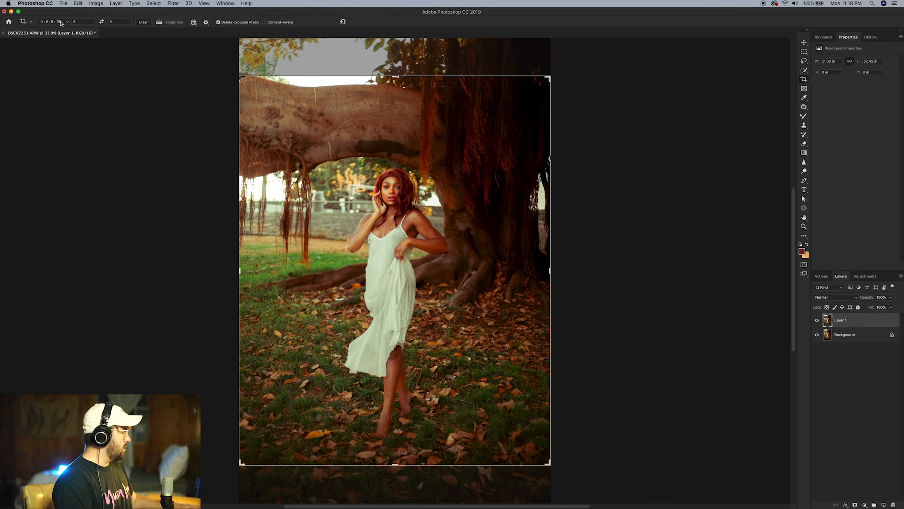
Widen the canvas with a 4:5 crop, leaving orange bars on both sides of the photo.
{"action": "left_click", "coordinate": [54, 23]}
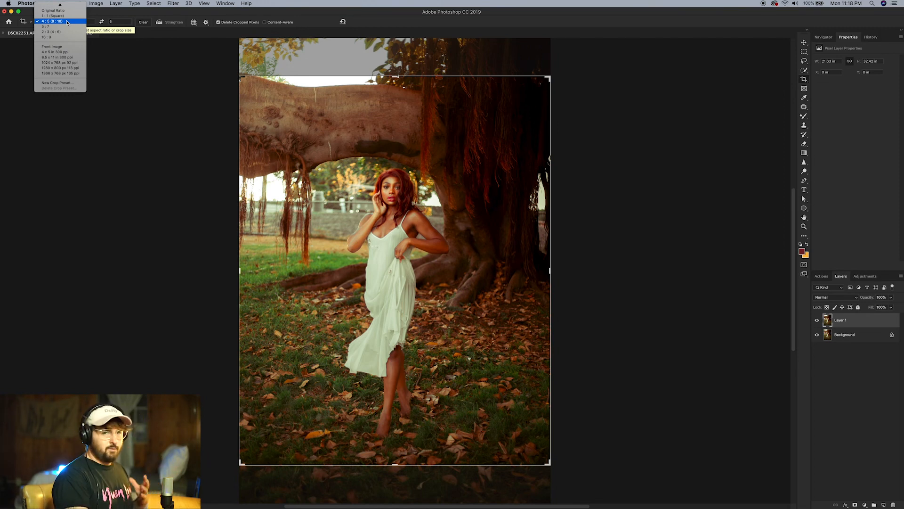
{"action": "mouse_move", "coordinate": [151, 47]}
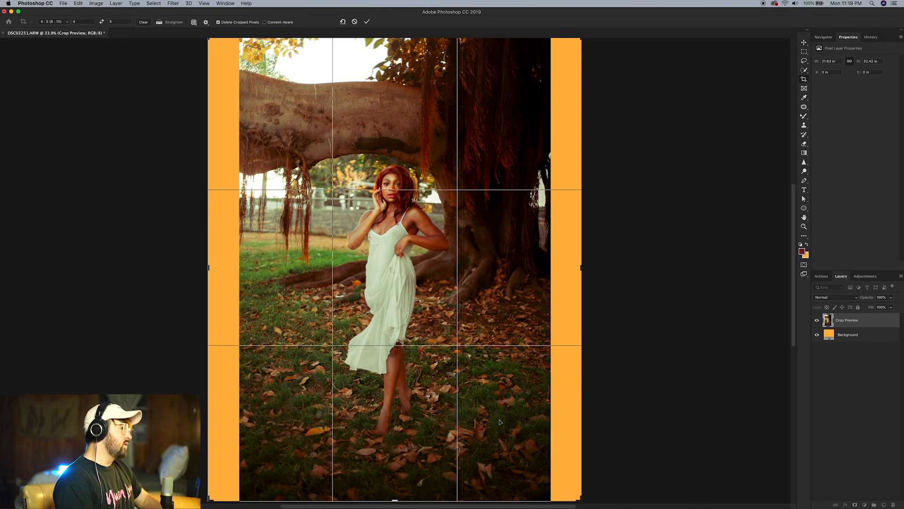
{"action": "mouse_move", "coordinate": [420, 400]}
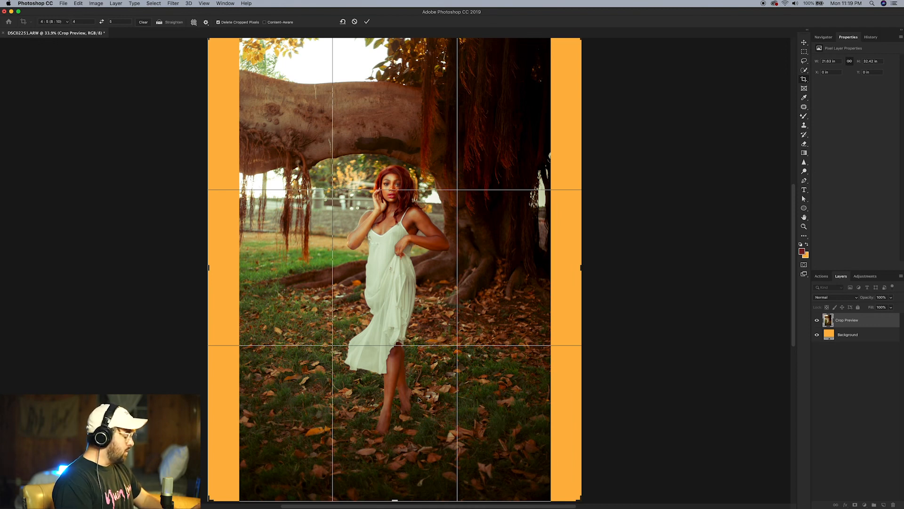
{"action": "left_click", "coordinate": [367, 21]}
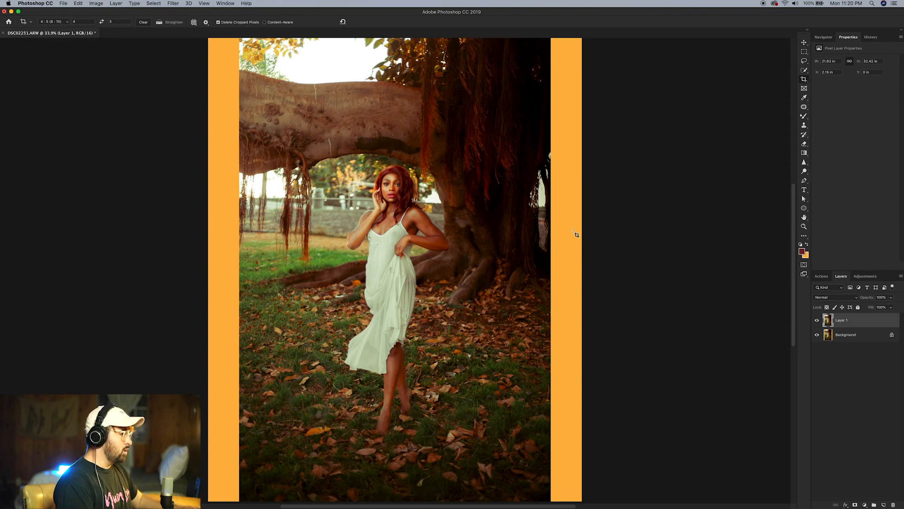
Choose the Rectangular Marquee tool to select strips of Layer 1.
{"action": "left_click", "coordinate": [804, 52]}
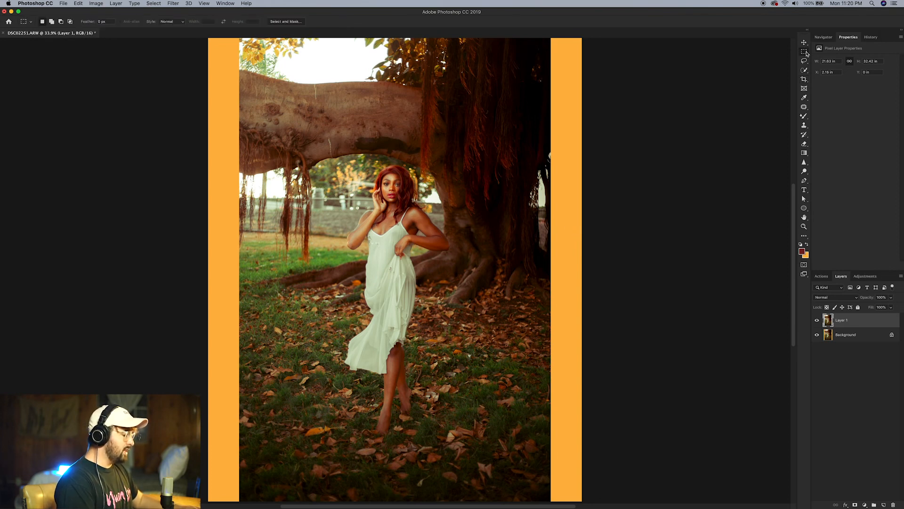
{"action": "right_click", "coordinate": [804, 52]}
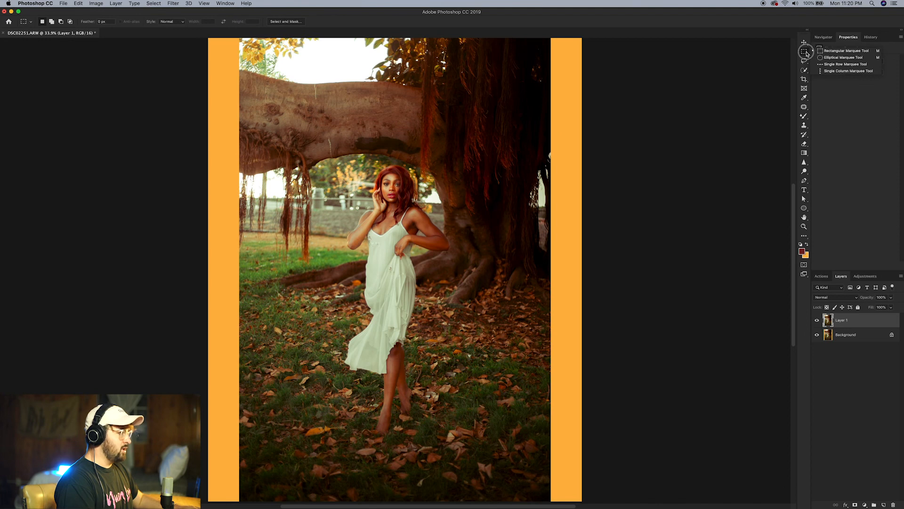
{"action": "mouse_move", "coordinate": [829, 57]}
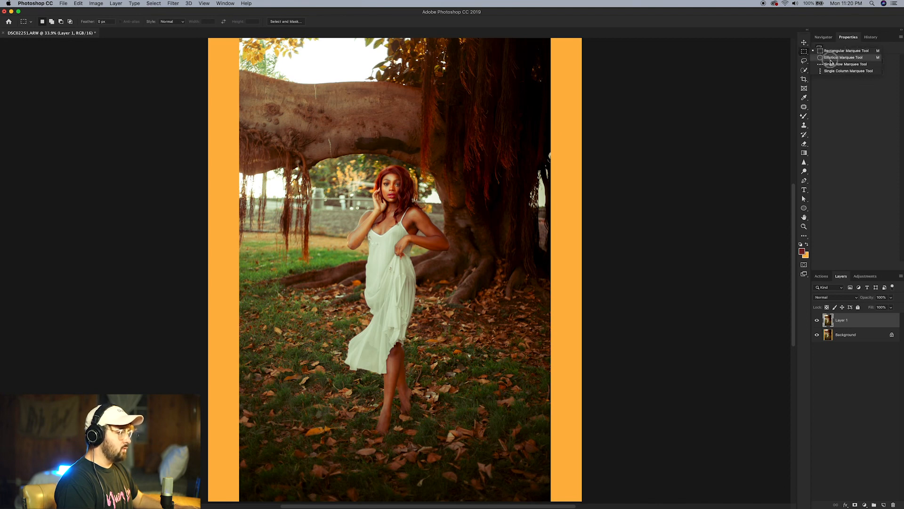
{"action": "mouse_move", "coordinate": [845, 64]}
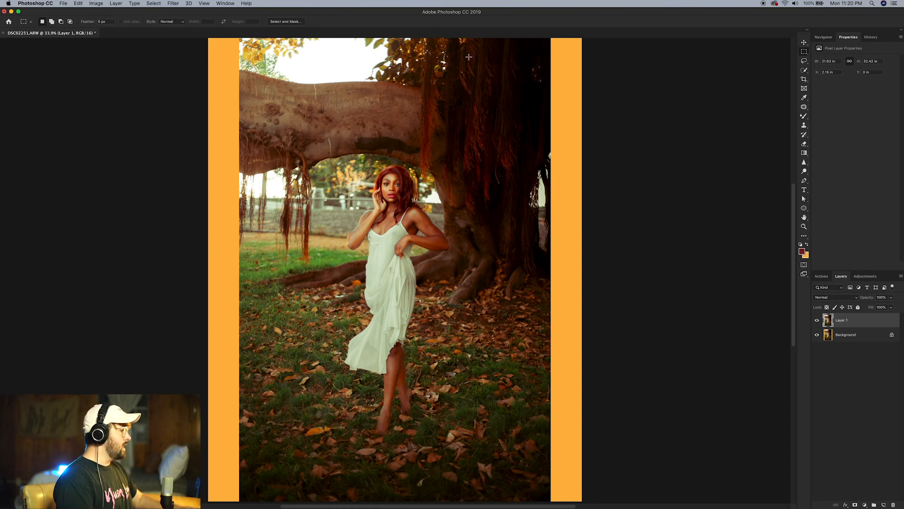
{"action": "mouse_move", "coordinate": [461, 39]}
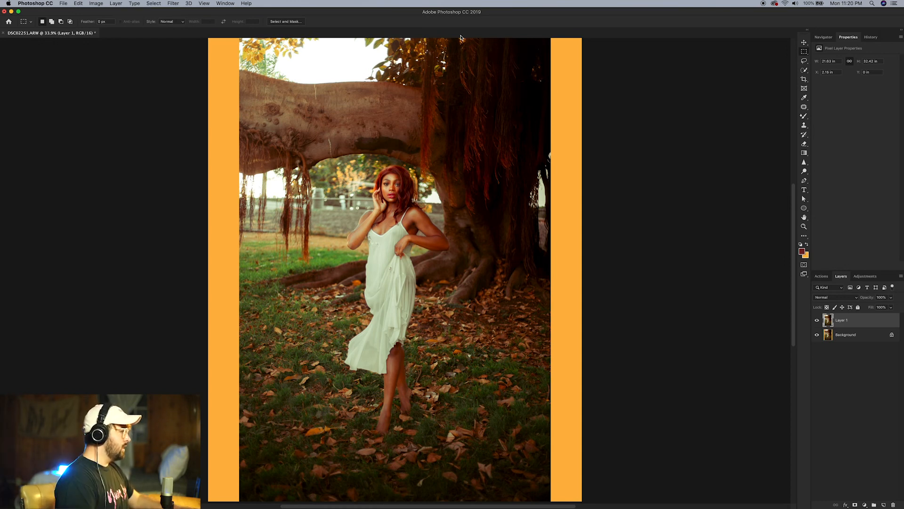
{"action": "mouse_move", "coordinate": [448, 37]}
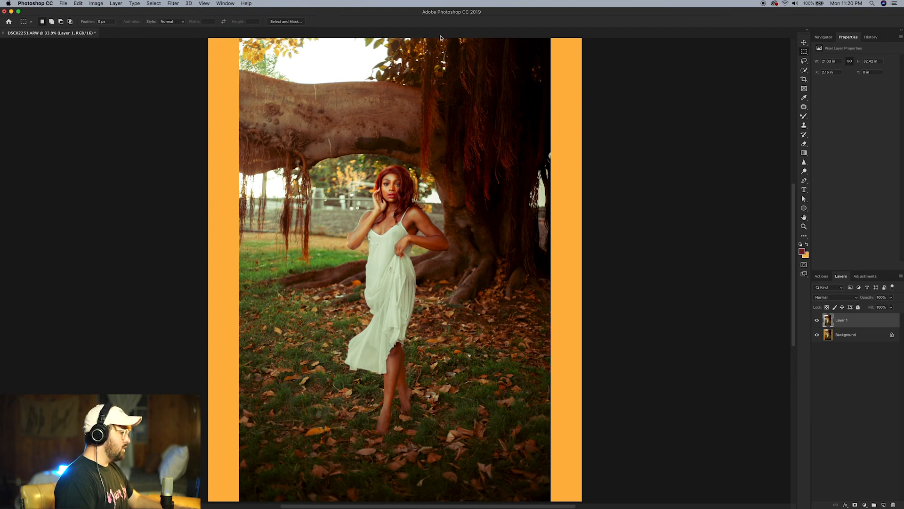
{"action": "mouse_move", "coordinate": [466, 177]}
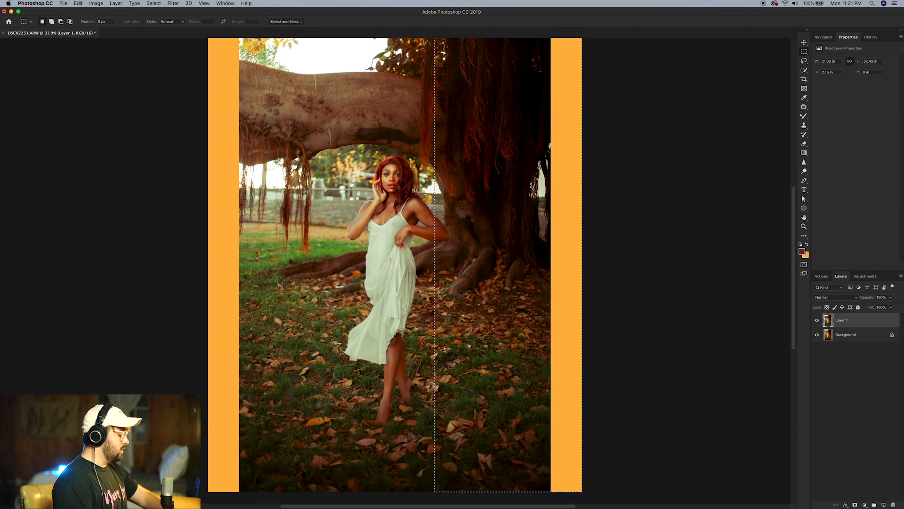
{"action": "mouse_move", "coordinate": [453, 228]}
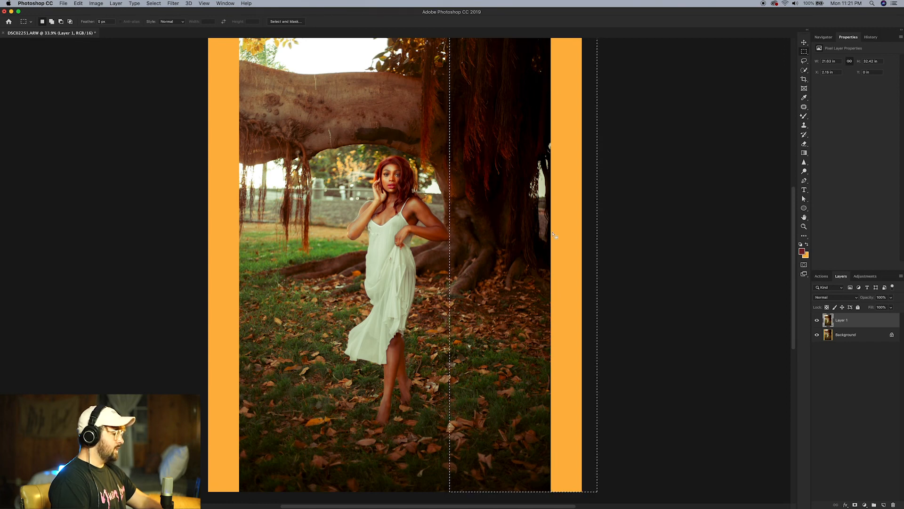
{"action": "mouse_move", "coordinate": [599, 249]}
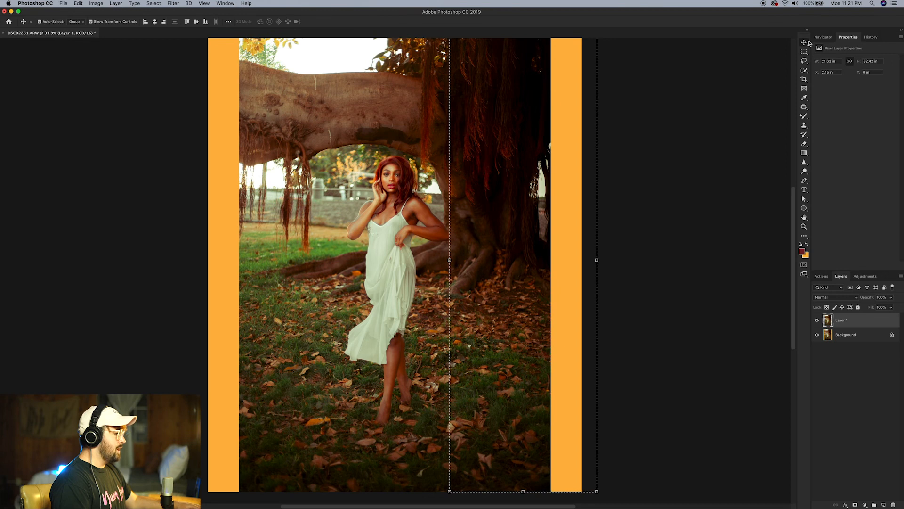
{"action": "mouse_move", "coordinate": [600, 259]}
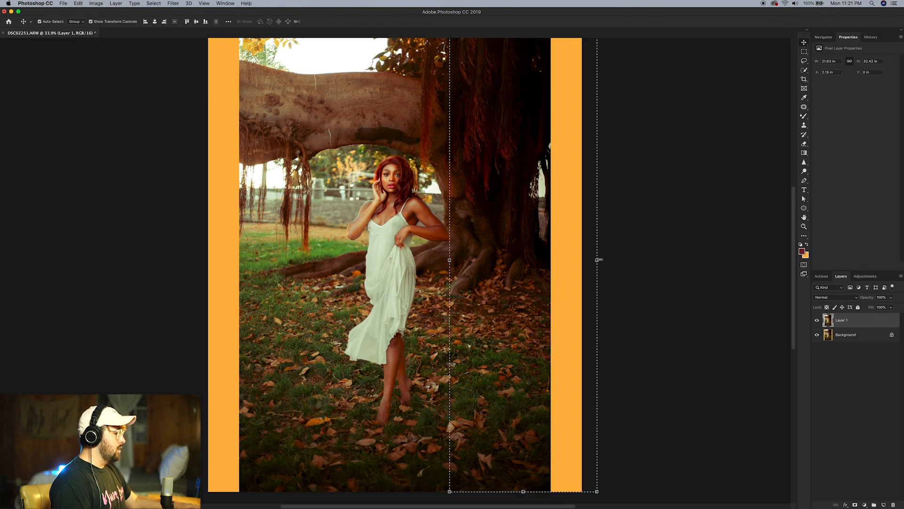
{"action": "mouse_move", "coordinate": [526, 283]}
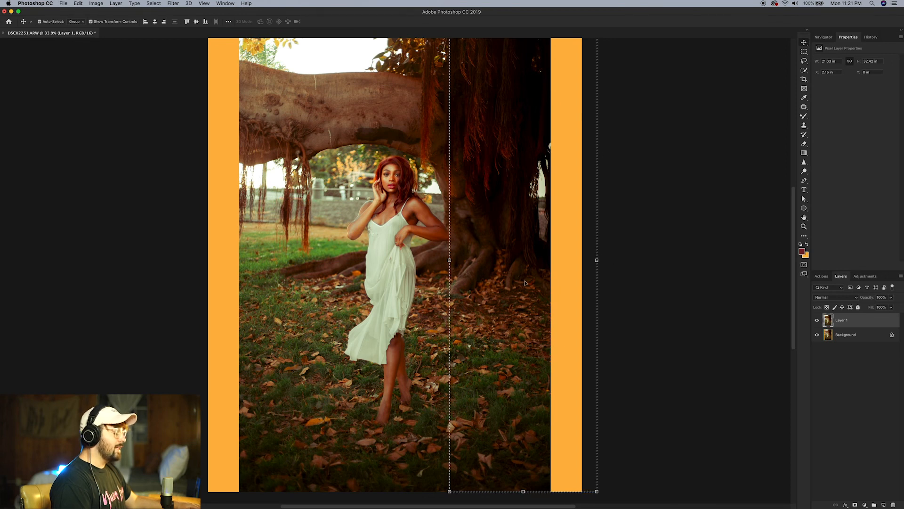
{"action": "mouse_move", "coordinate": [645, 273]}
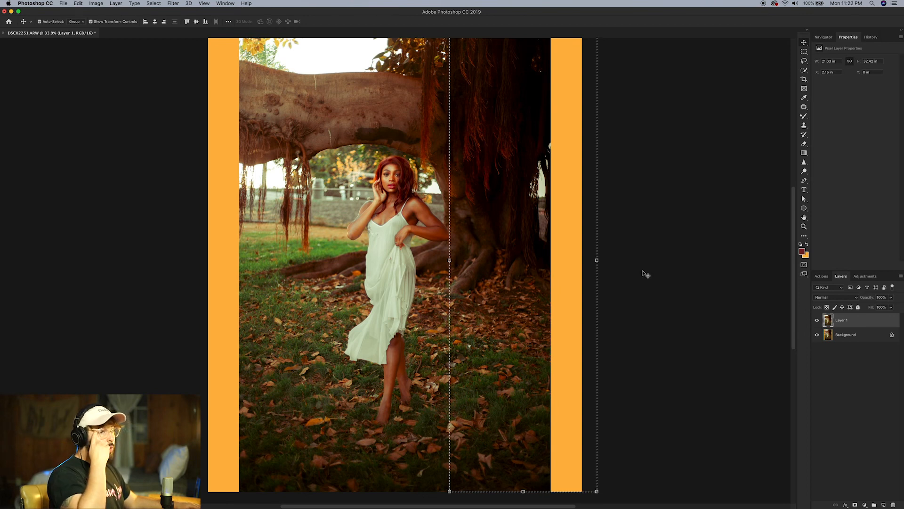
{"action": "mouse_move", "coordinate": [609, 258]}
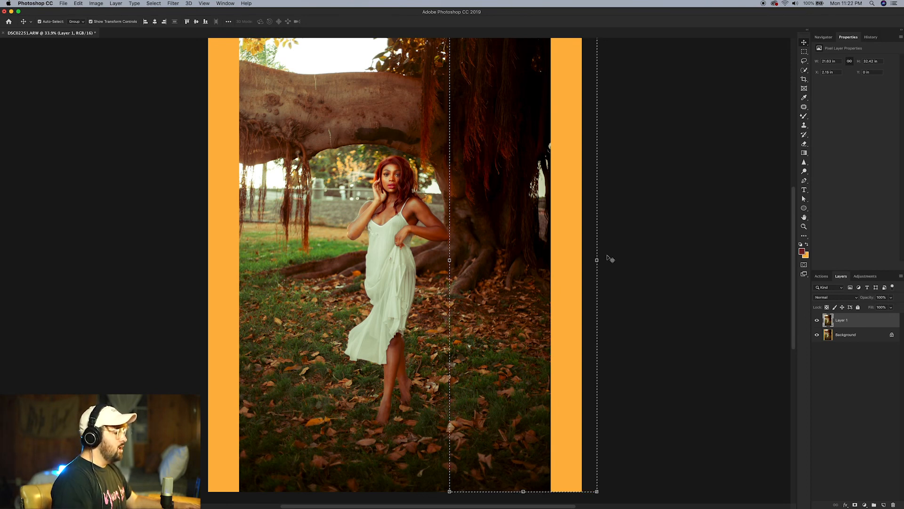
{"action": "mouse_move", "coordinate": [598, 260]}
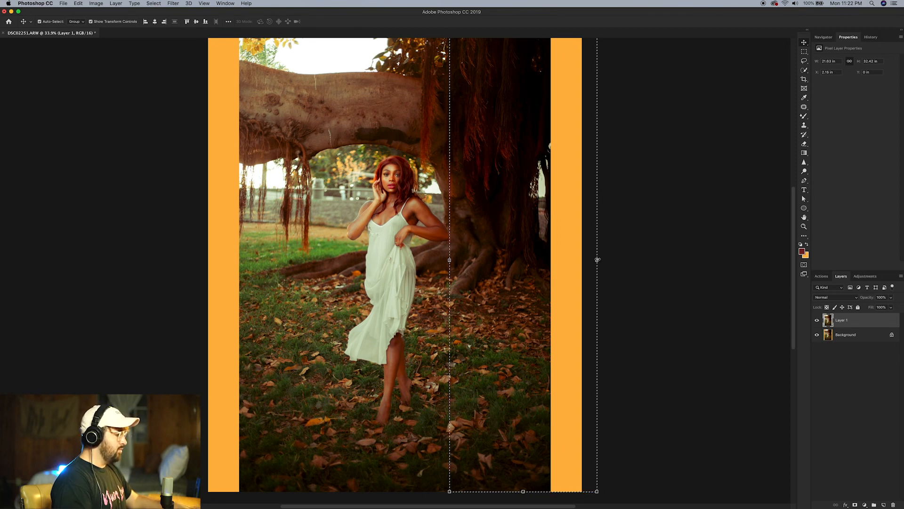
{"action": "mouse_move", "coordinate": [598, 259]}
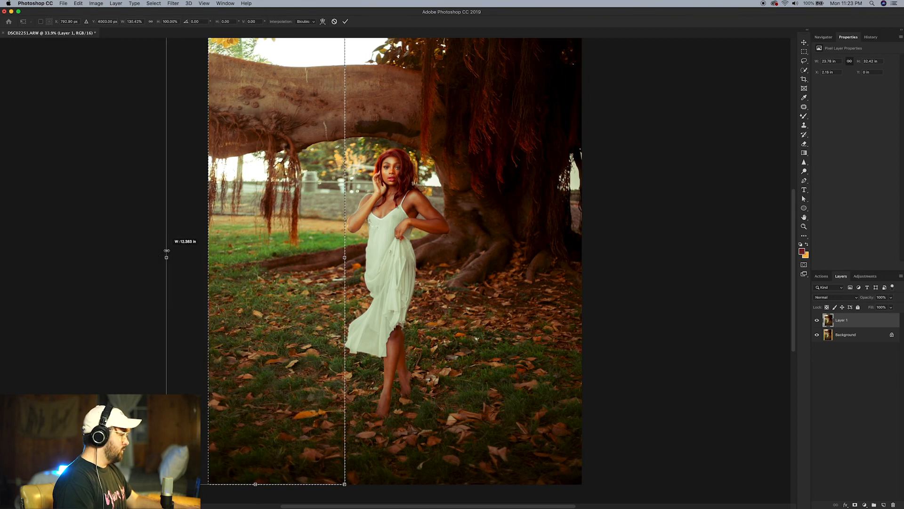
Commit the left-strip stretch so the portrait fills the whole 4:5 frame.
{"action": "left_click", "coordinate": [346, 21]}
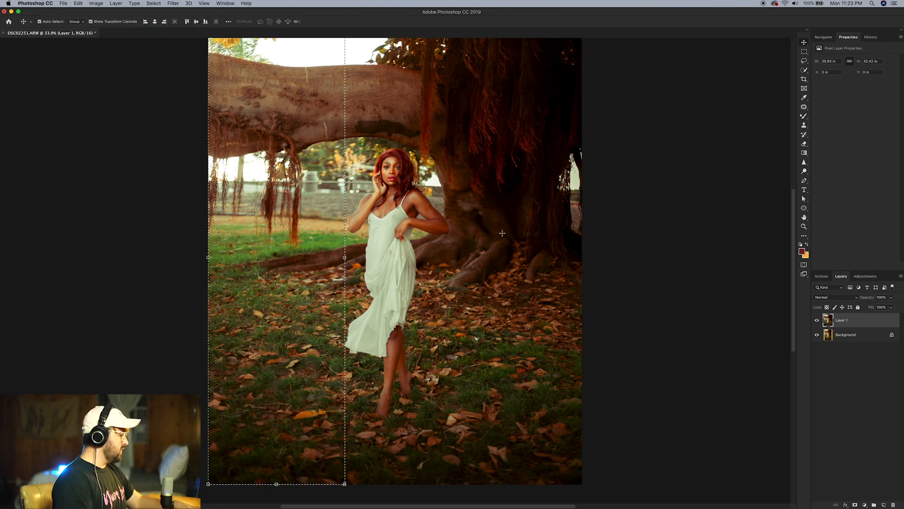
{"action": "left_click", "coordinate": [804, 226]}
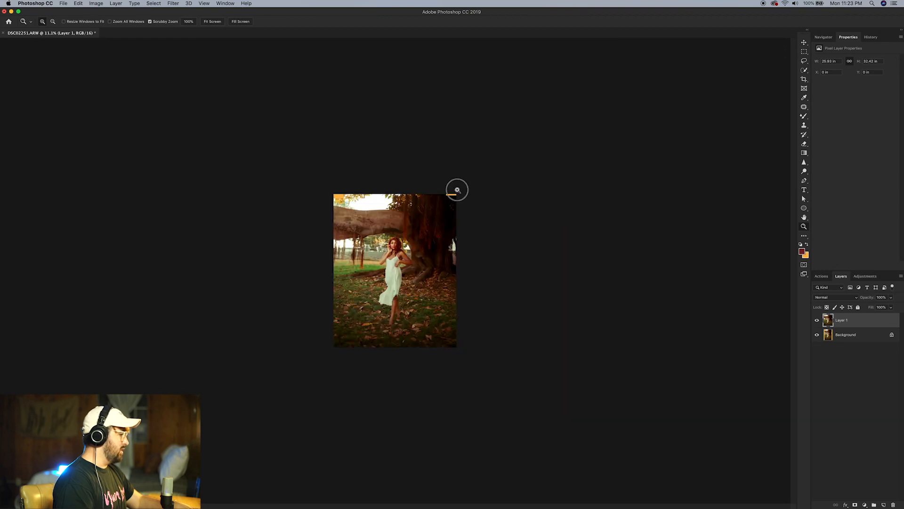
Zoom out to the whole canvas and clear the leftover selection.
{"action": "left_click", "coordinate": [458, 190]}
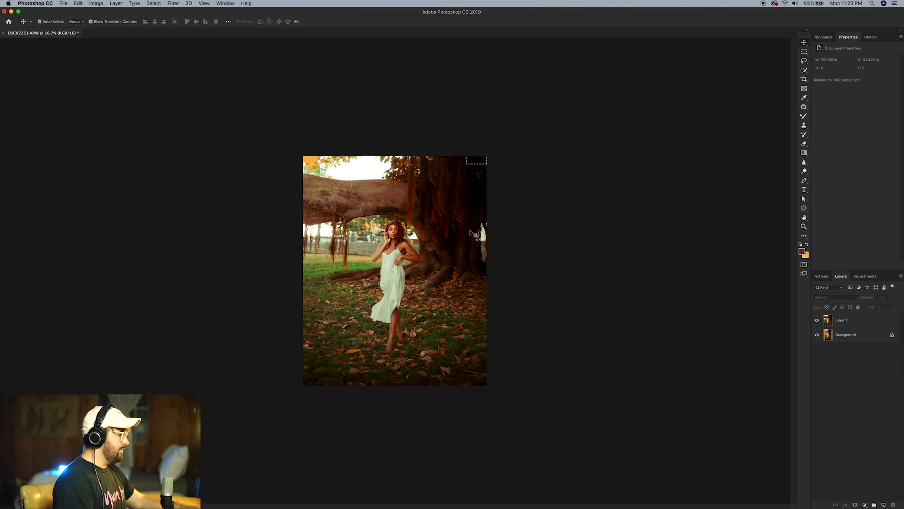
{"action": "left_click", "coordinate": [804, 51]}
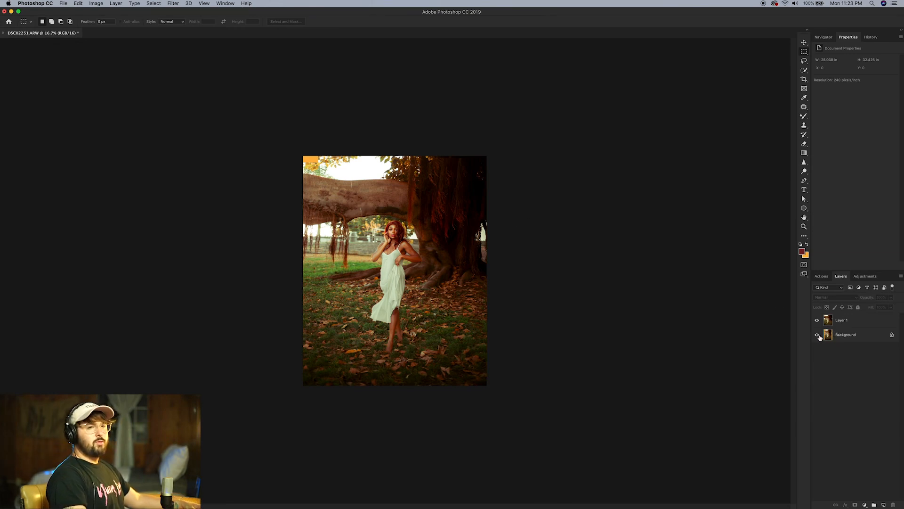
{"action": "mouse_move", "coordinate": [817, 336]}
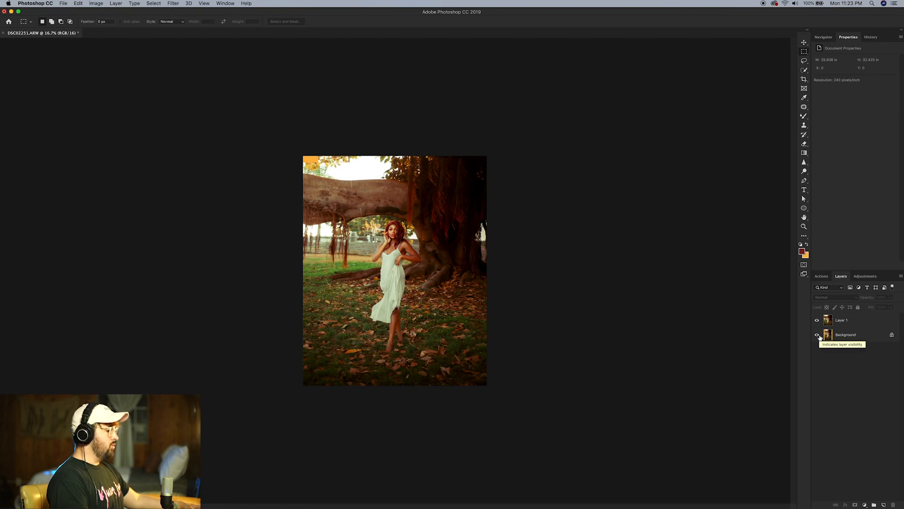
Toggle Layer 1 visibility to compare the stretched version against the original with orange bars.
{"action": "left_click", "coordinate": [817, 334]}
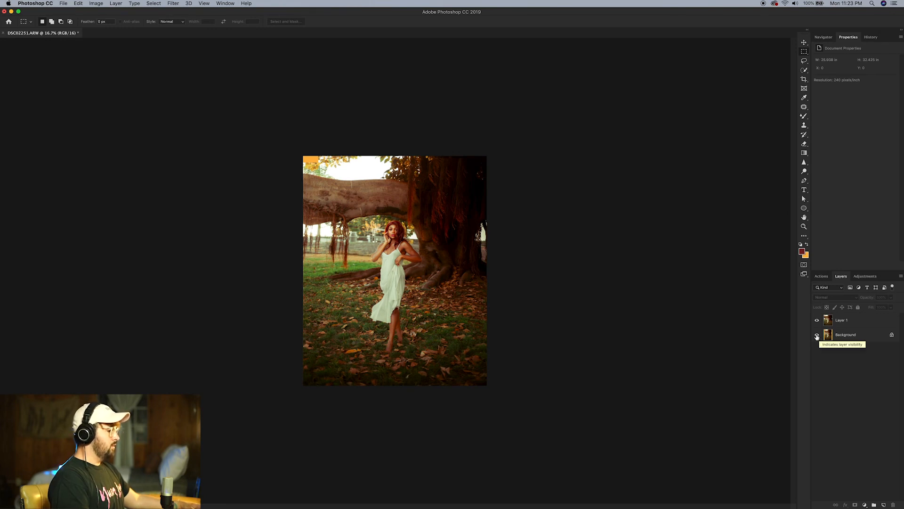
{"action": "left_click", "coordinate": [817, 334]}
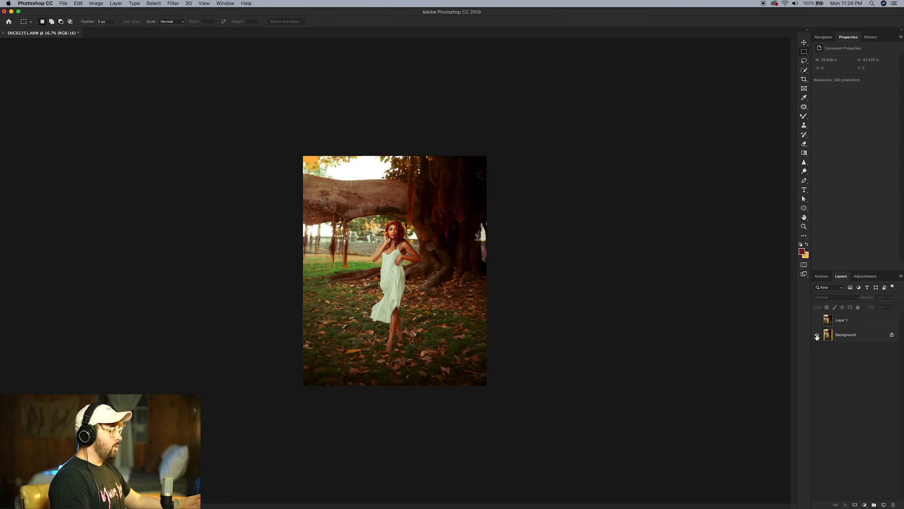
{"action": "left_click", "coordinate": [816, 334]}
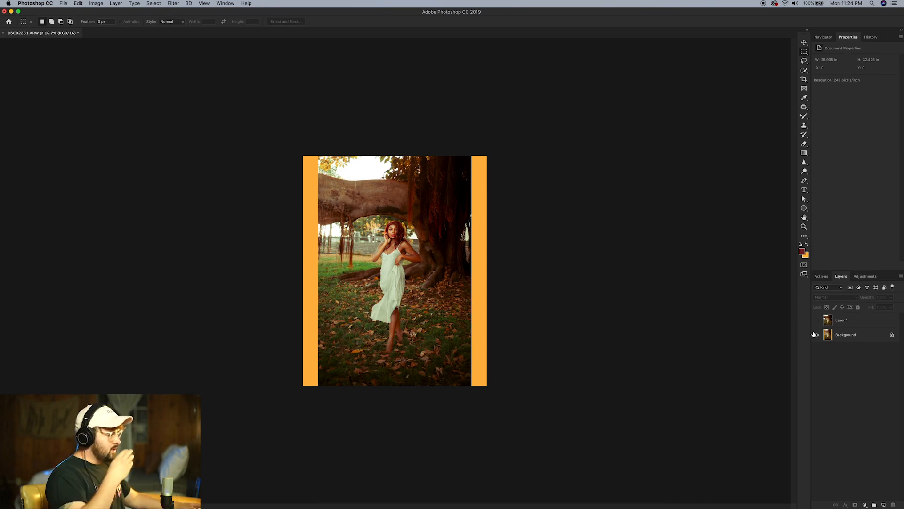
{"action": "mouse_move", "coordinate": [815, 335]}
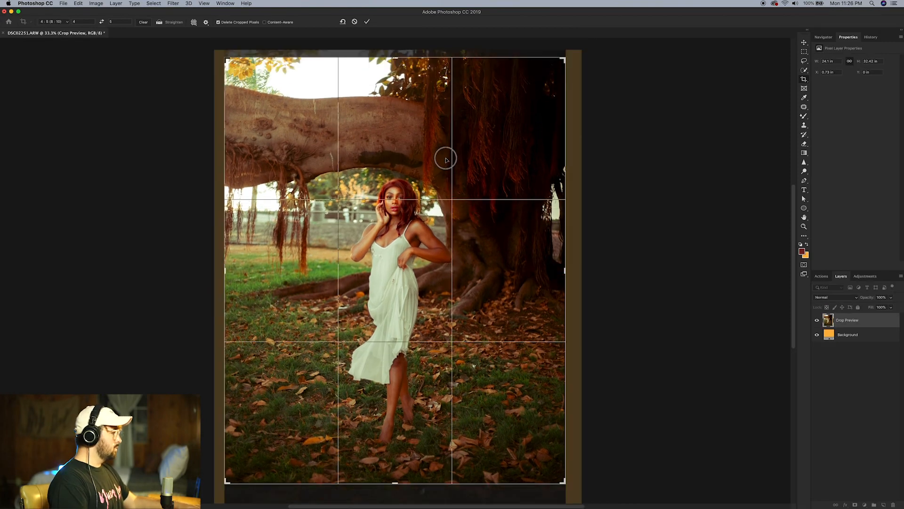
Commit the final 4:5 crop with the stretched background filling both sides.
{"action": "left_click", "coordinate": [367, 22]}
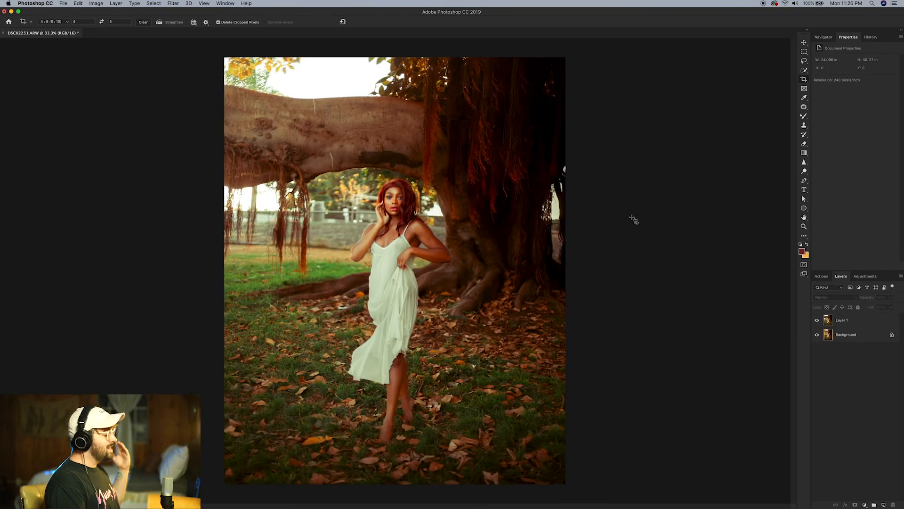
{"action": "left_click", "coordinate": [804, 226]}
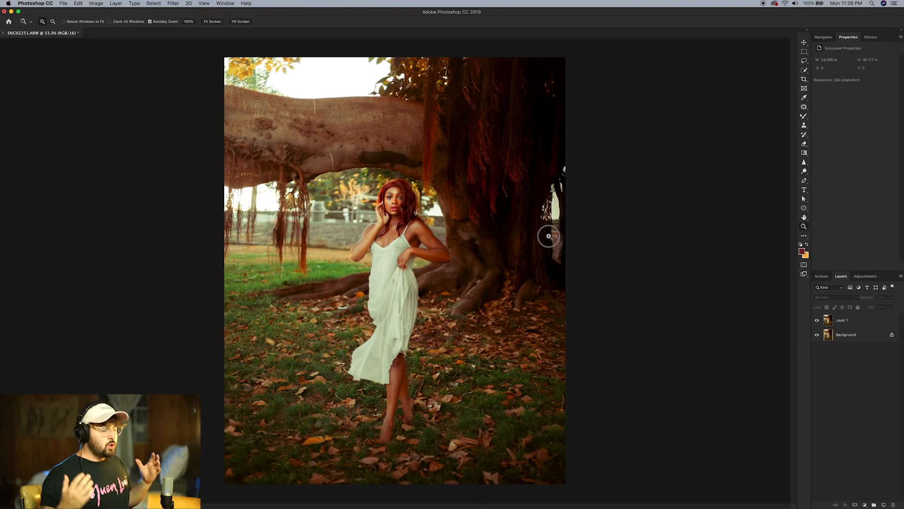